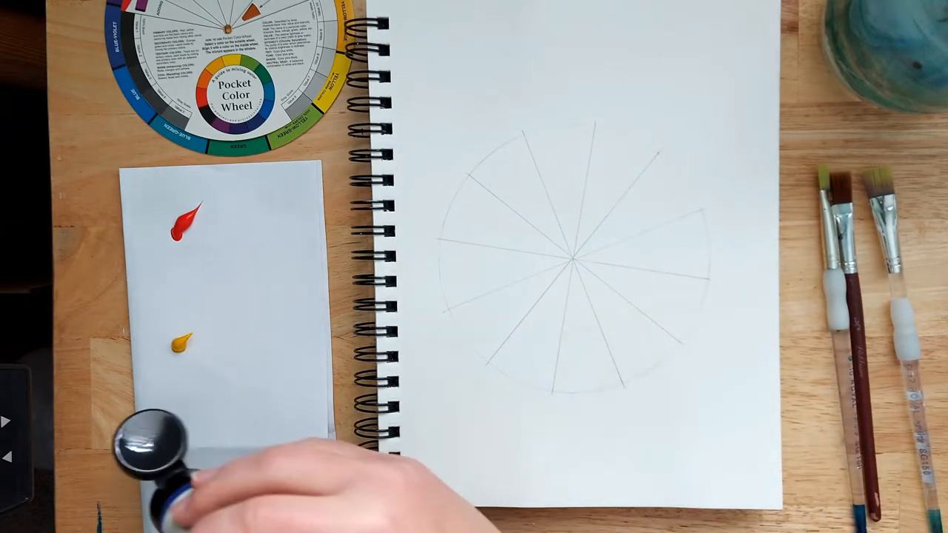
left_click(189, 486)
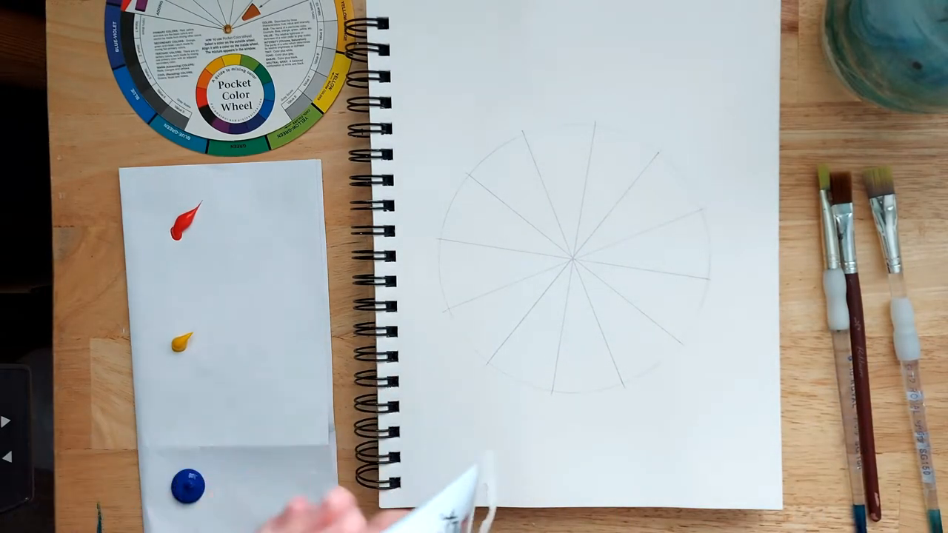